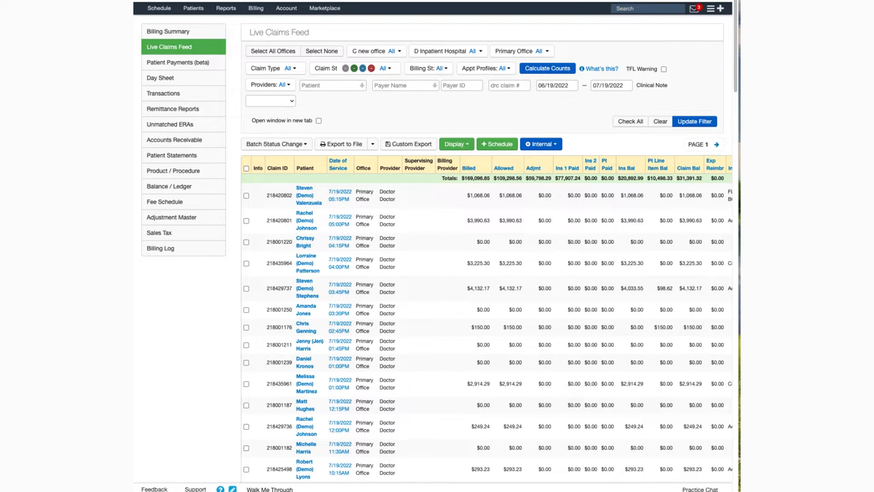
# Step: Reach the demo patient's 07/19/2022 appointment billing screen from the Live Claims Feed
pyautogui.click(286, 8)
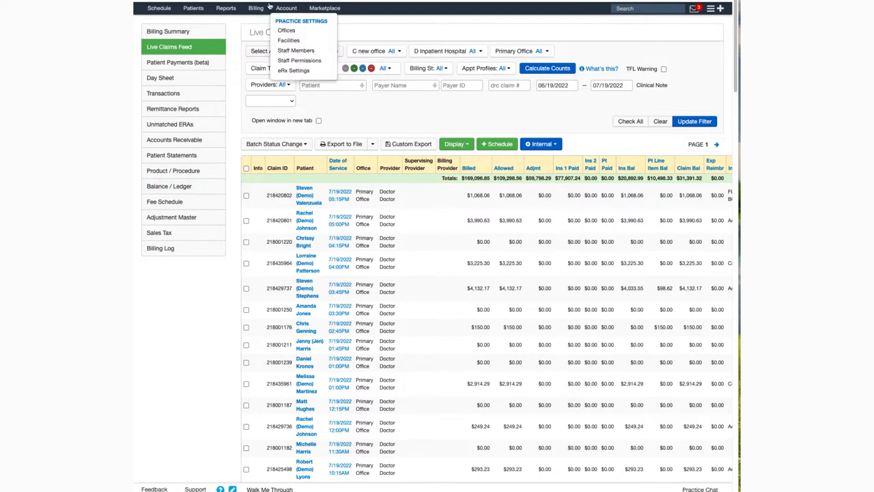
pyautogui.click(256, 8)
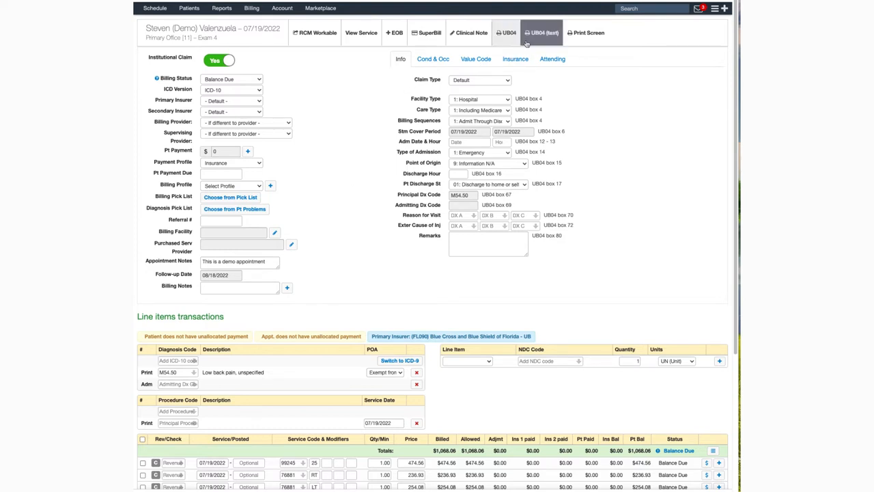
pyautogui.click(505, 33)
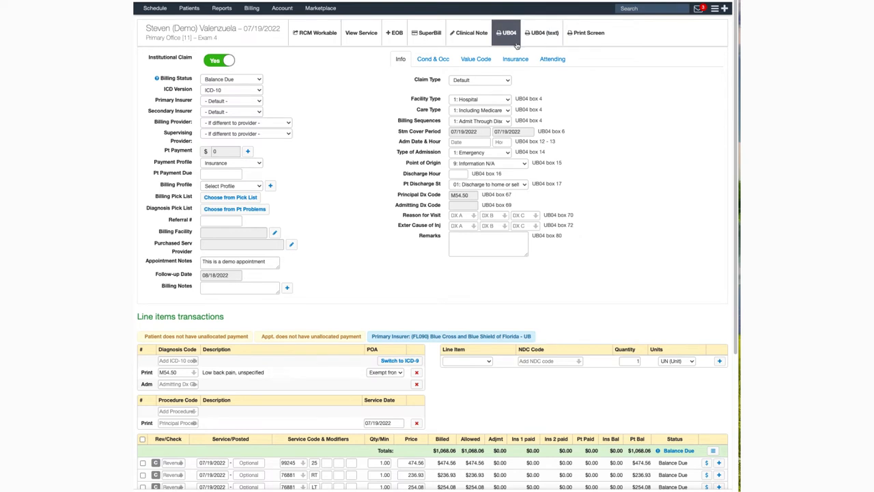
pyautogui.moveTo(516, 46)
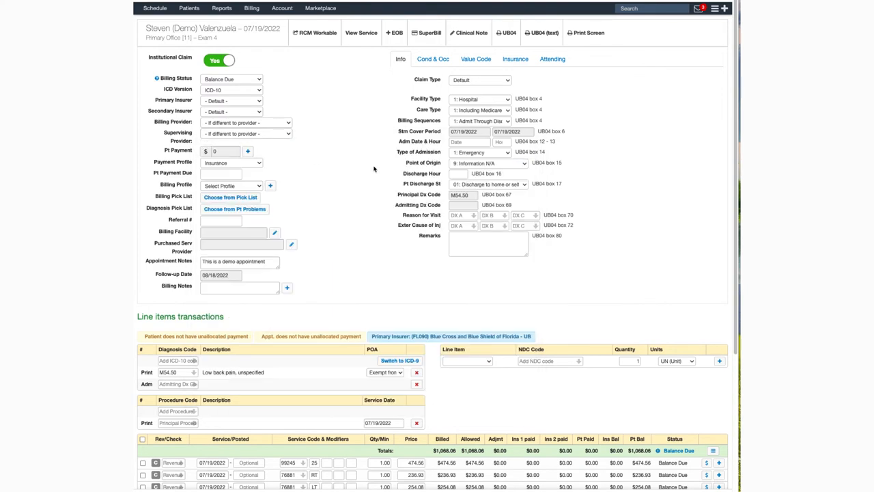
pyautogui.moveTo(362, 167)
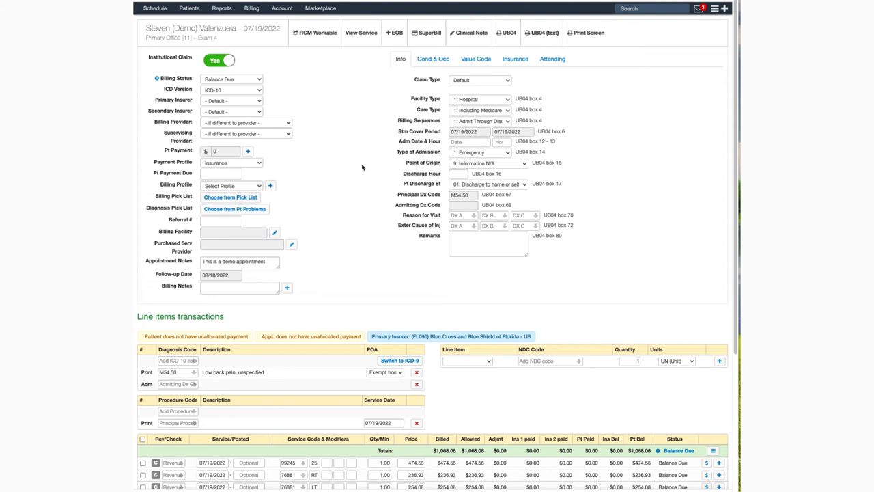